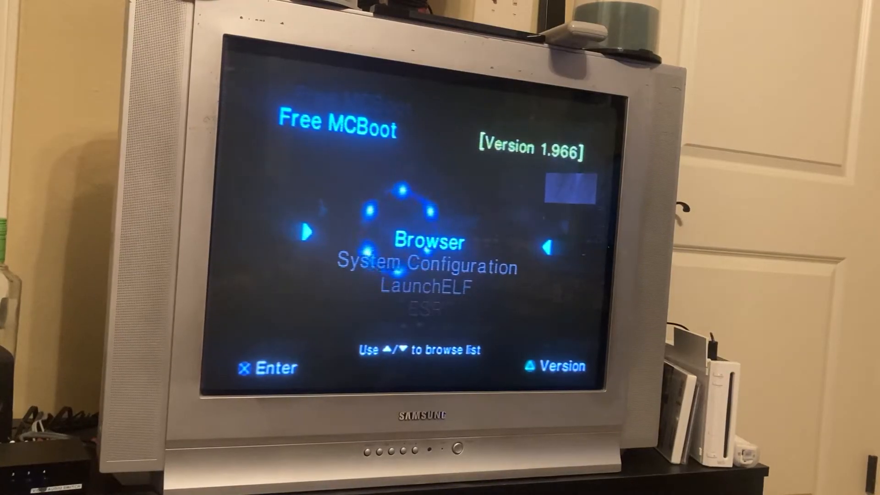
# Browse the boot menu entries — Launch disc, System Configuration, Restart System, ESR.
pyautogui.press('down')
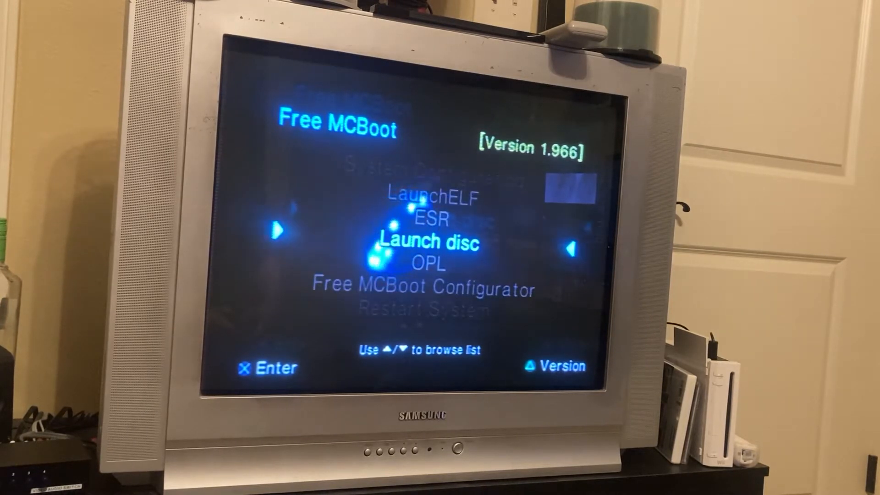
pyautogui.press('Up')
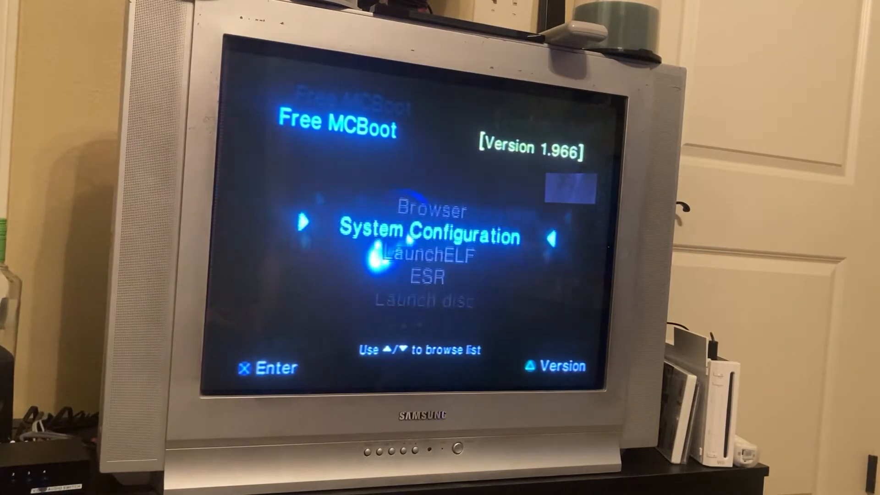
pyautogui.press('down')
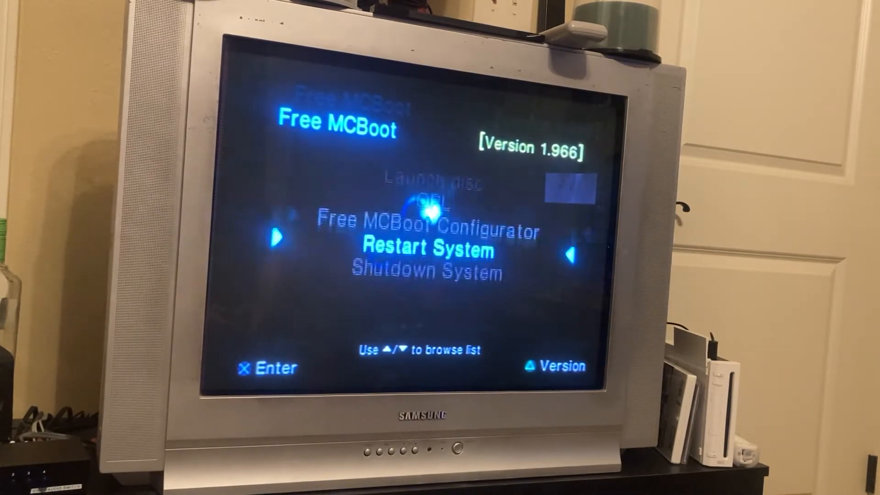
pyautogui.press('up')
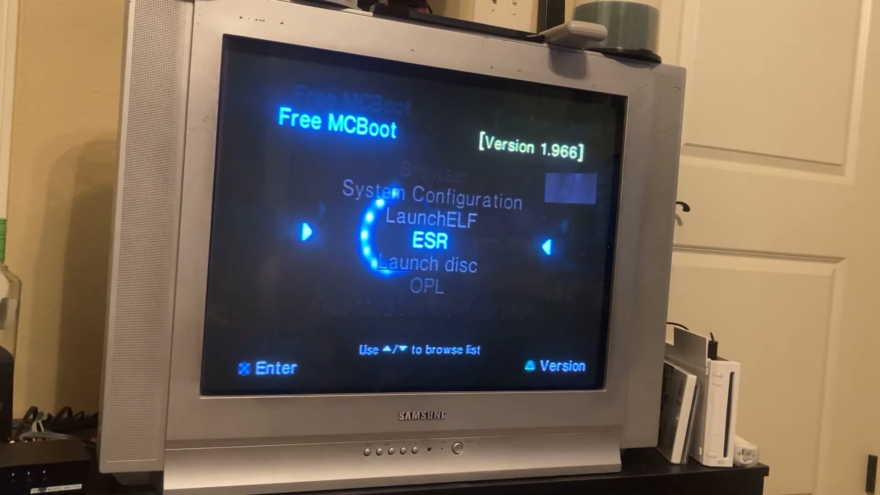
pyautogui.press('up')
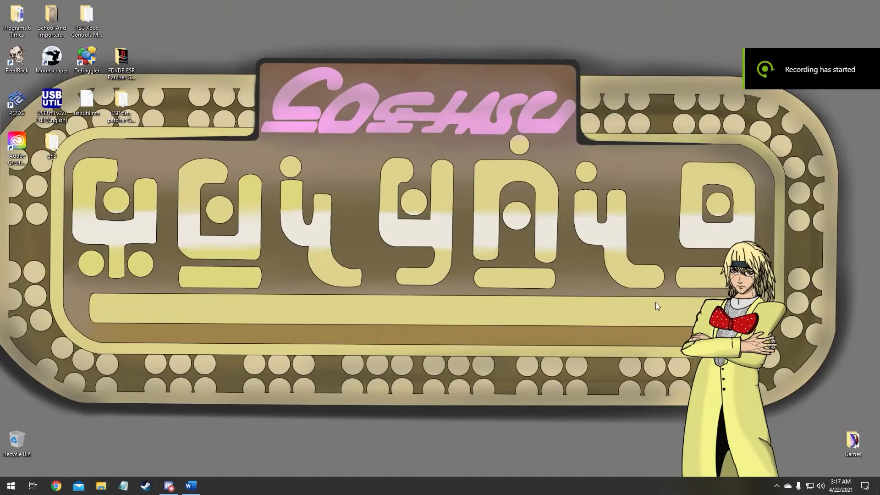
pyautogui.moveTo(659, 301)
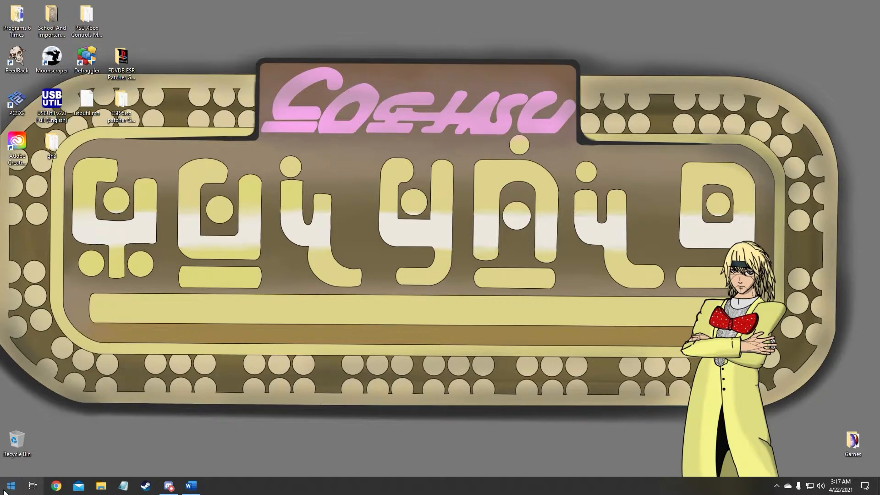
# Launch WinRAR from the Start menu by searching 'winrar'.
pyautogui.write('winrar')
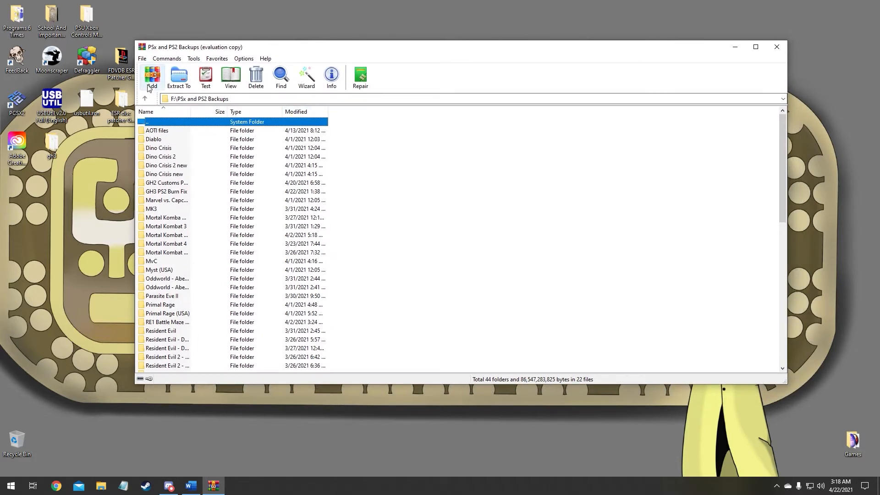
pyautogui.moveTo(668, 89)
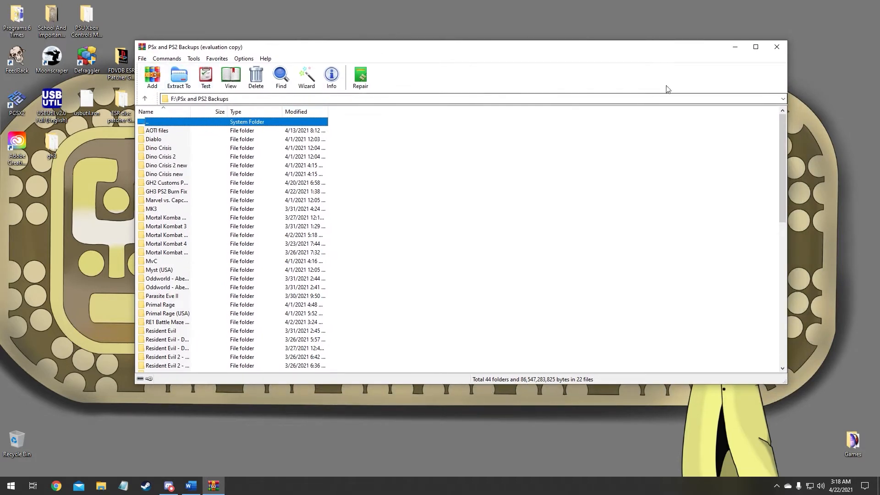
# Scroll the PSx and PS2 Backups list to the ISO files and open the gh3 entry.
pyautogui.click(781, 98)
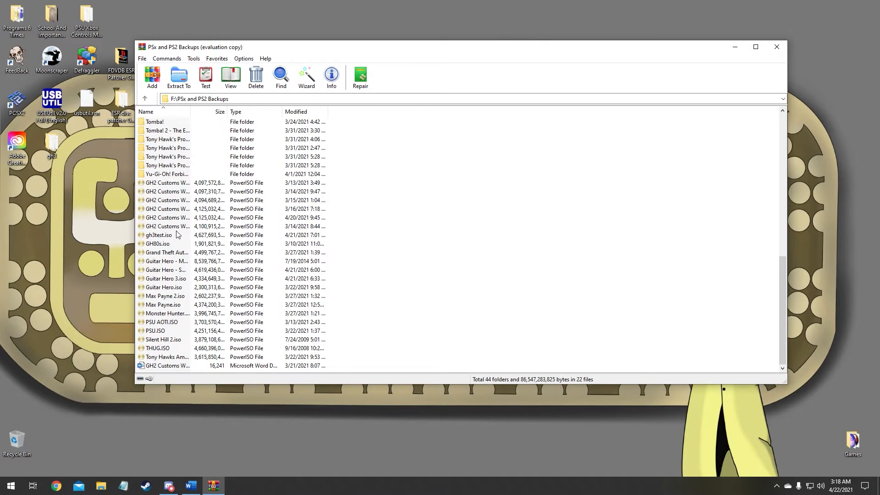
pyautogui.moveTo(177, 270)
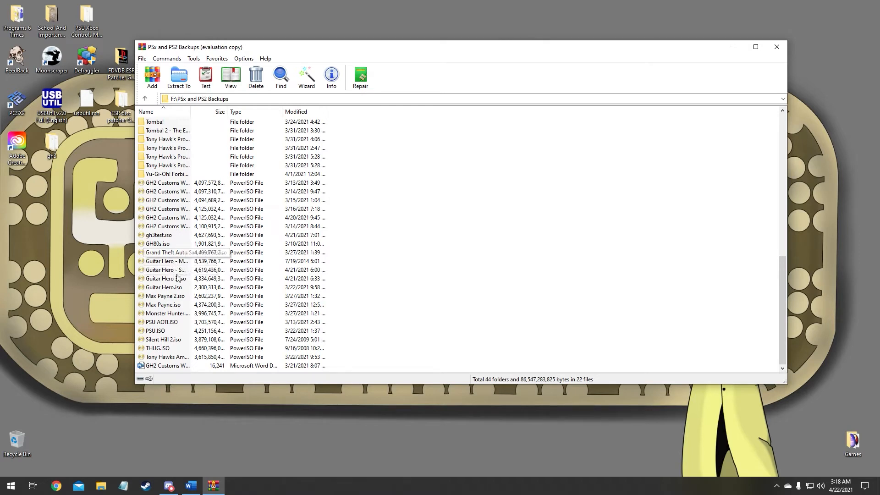
pyautogui.doubleClick(163, 287)
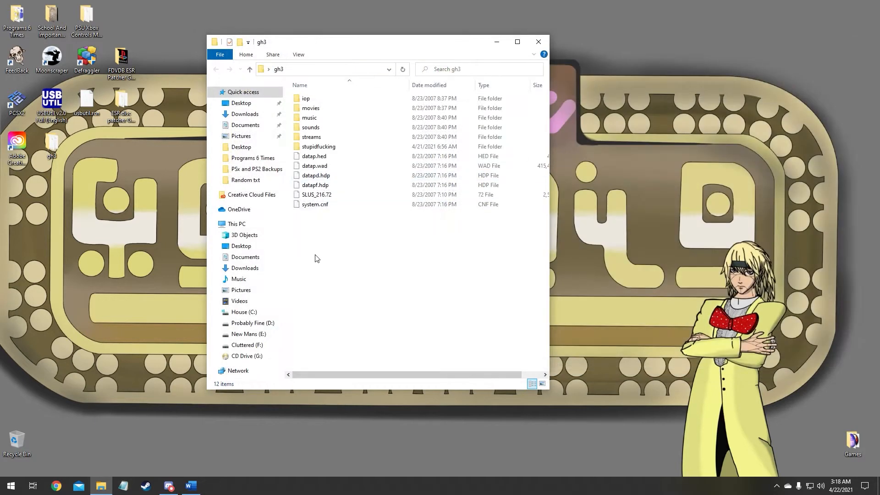
# Look inside gh3's added-songs subfolder, then return to the gh3 folder listing.
pyautogui.click(318, 146)
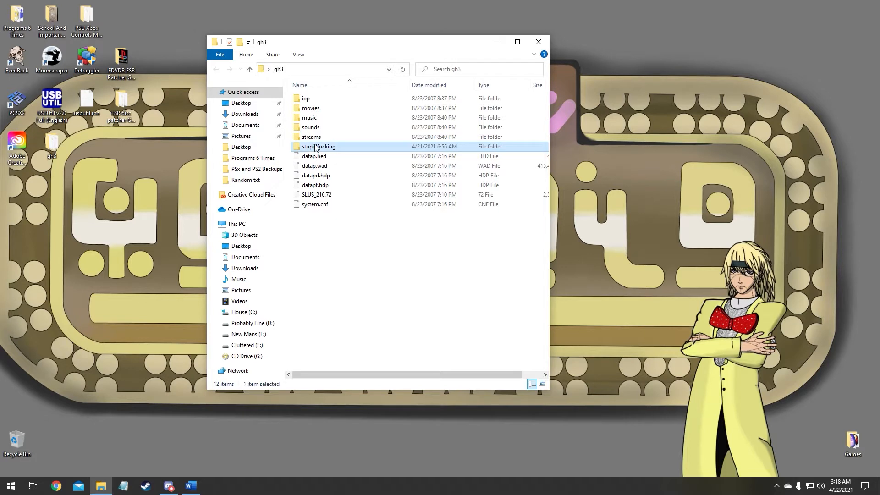
pyautogui.doubleClick(318, 147)
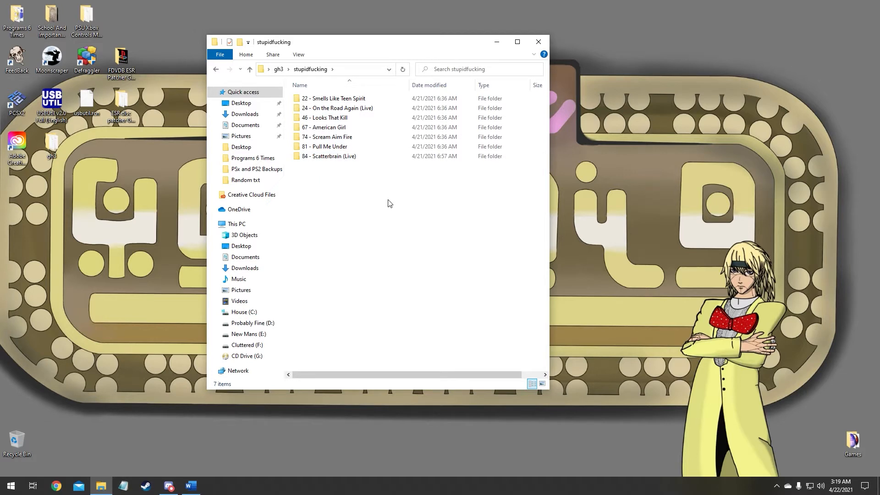
pyautogui.moveTo(407, 198)
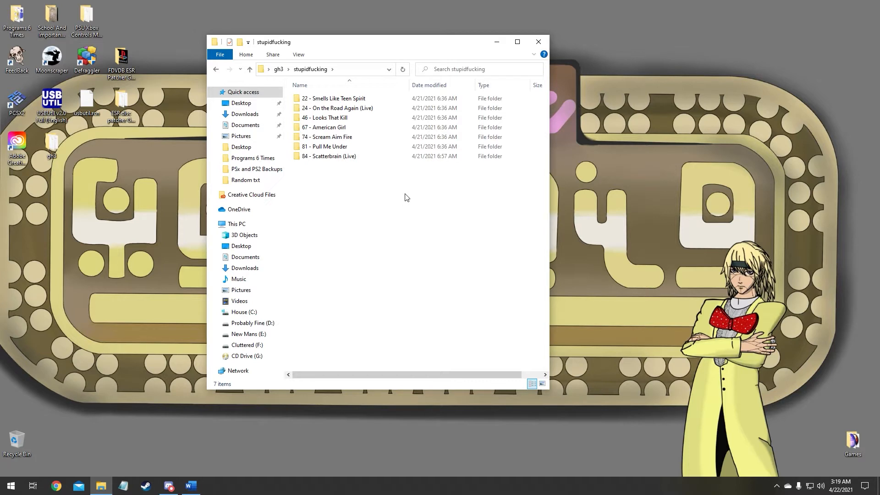
pyautogui.press('ctrl+a')
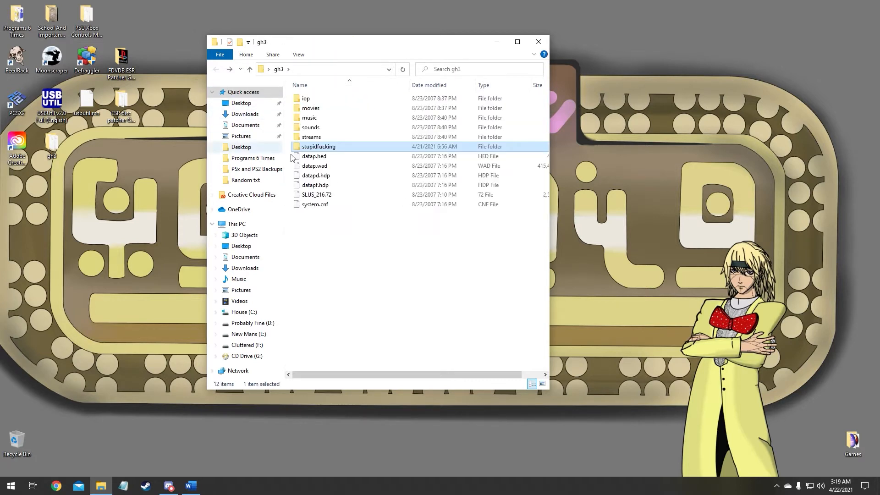
pyautogui.click(420, 250)
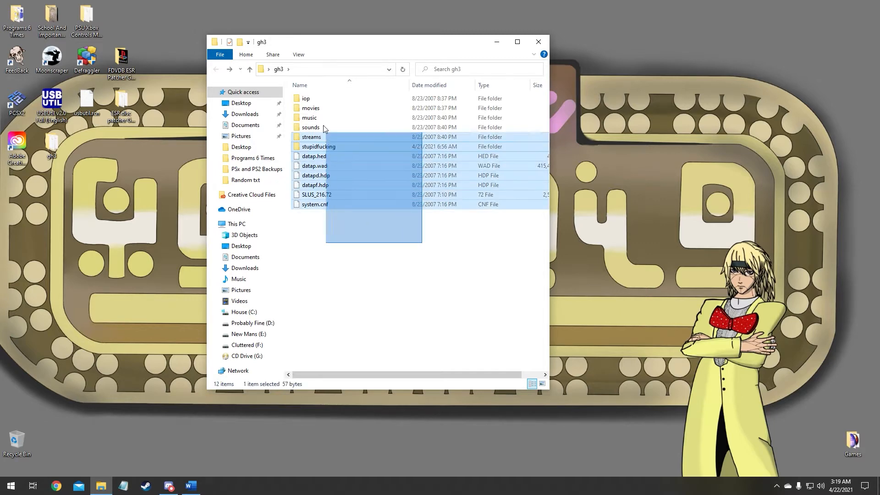
pyautogui.rightClick(318, 147)
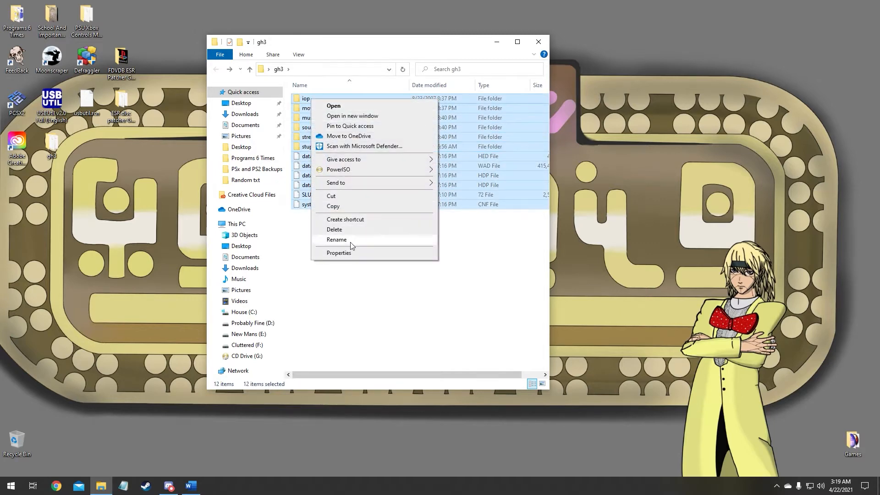
pyautogui.click(340, 253)
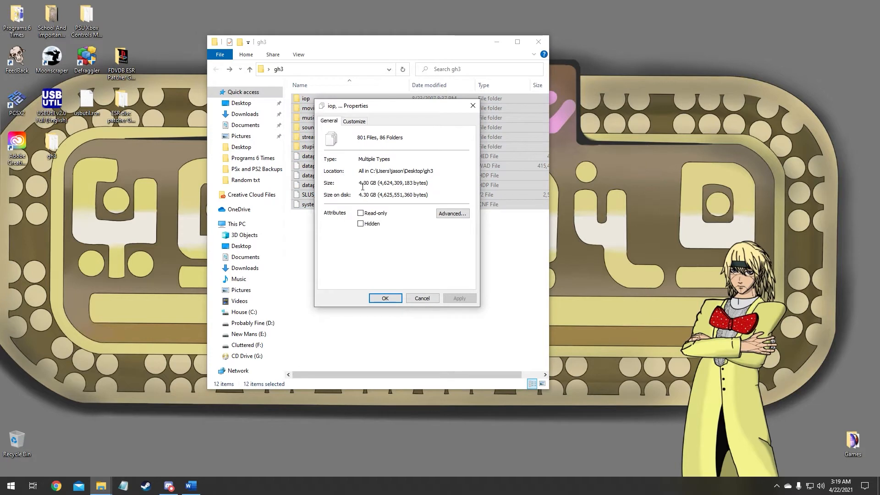
pyautogui.doubleClick(393, 182)
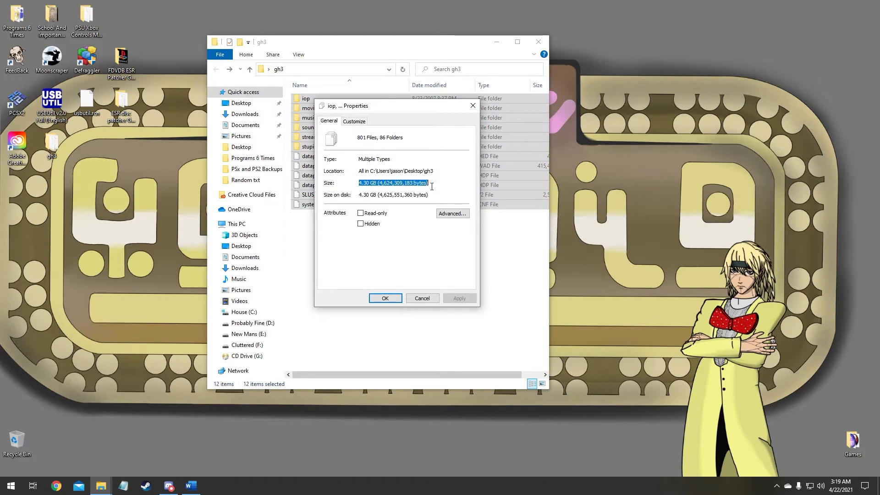
pyautogui.click(445, 186)
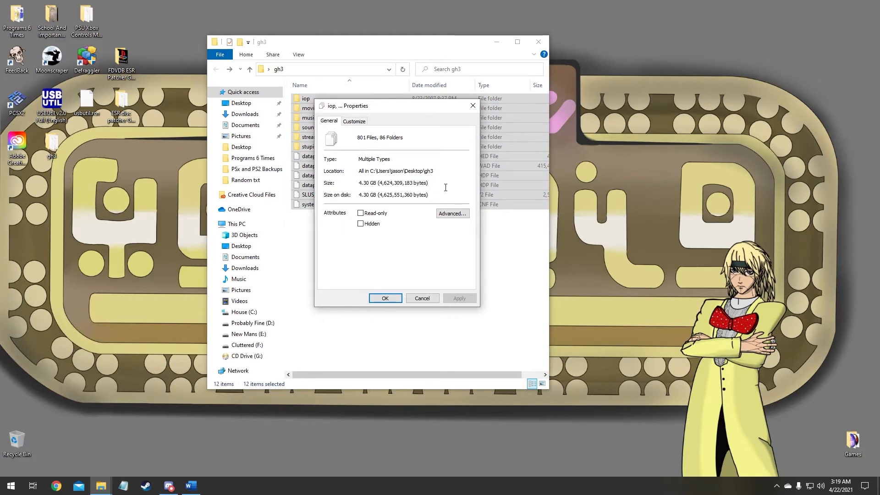
pyautogui.click(422, 298)
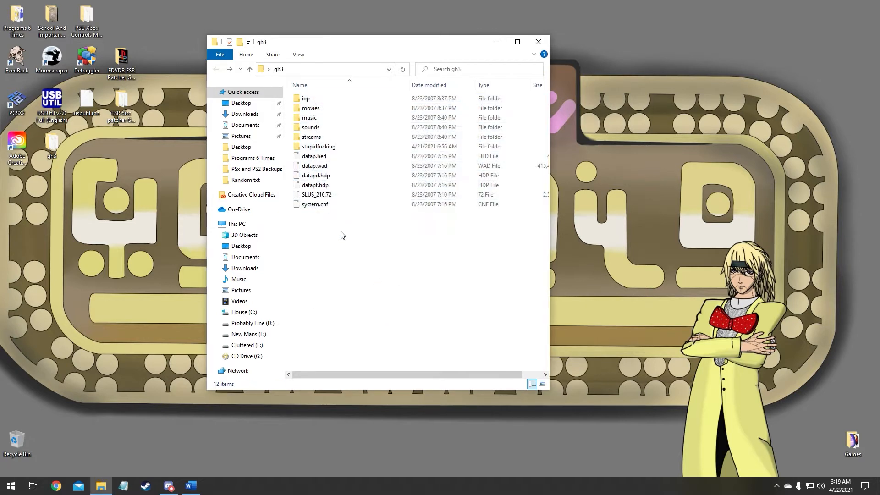
pyautogui.moveTo(347, 235)
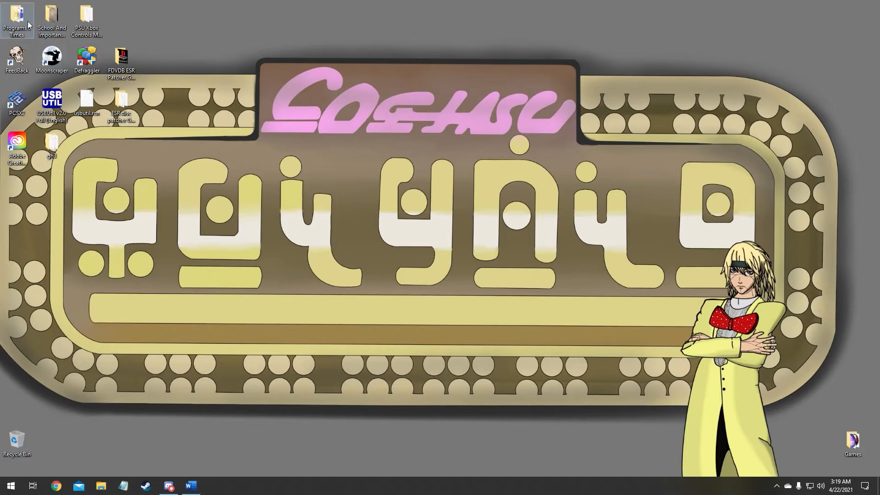
# Launch ImgBurn from the Programs 6 Times folder and close the folder window.
pyautogui.doubleClick(17, 16)
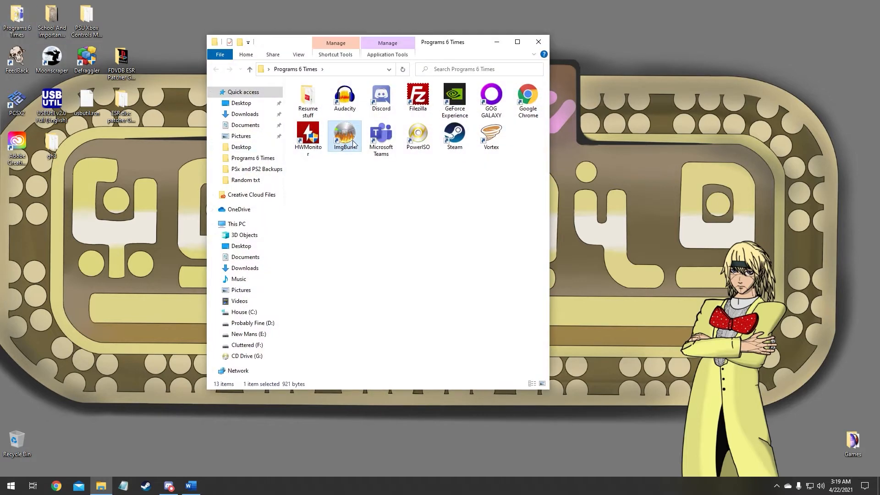
pyautogui.doubleClick(344, 137)
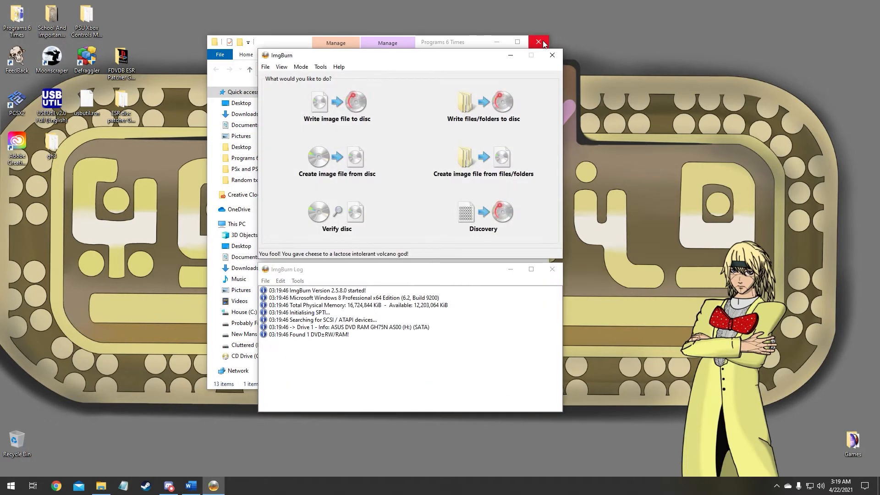
pyautogui.click(538, 43)
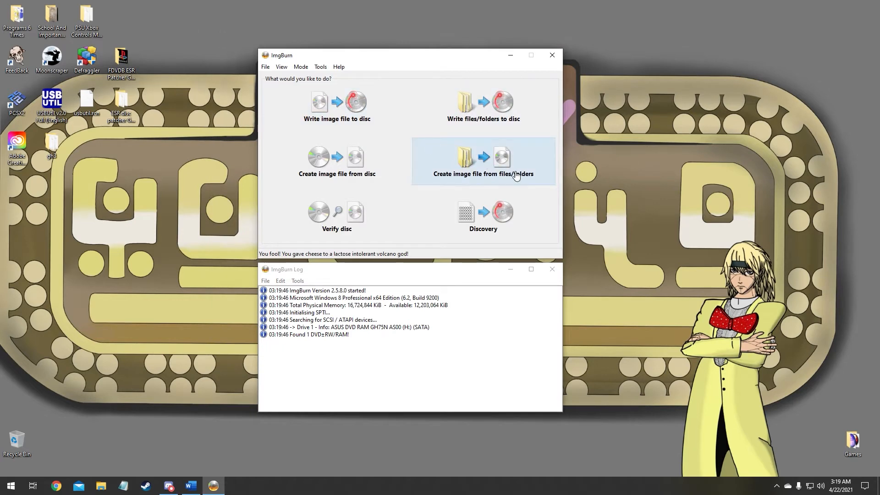
pyautogui.moveTo(493, 164)
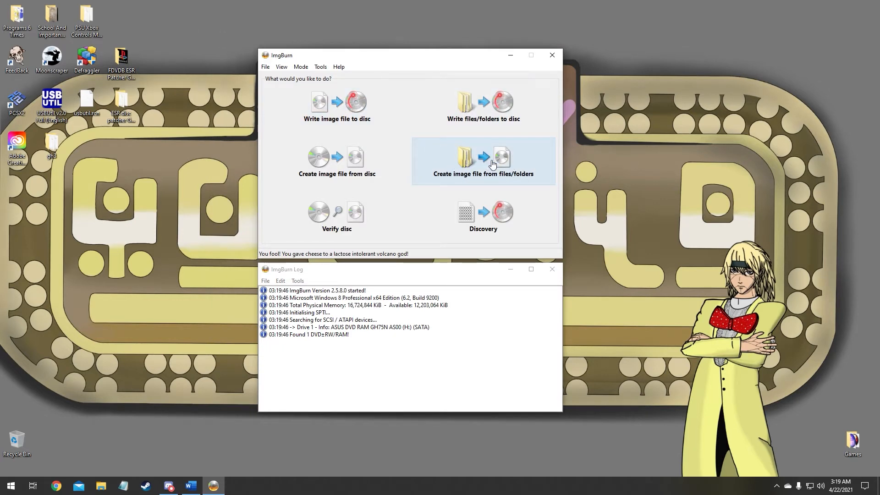
# Start a build-image-from-files project with the desktop gh3 folder as source.
pyautogui.click(483, 161)
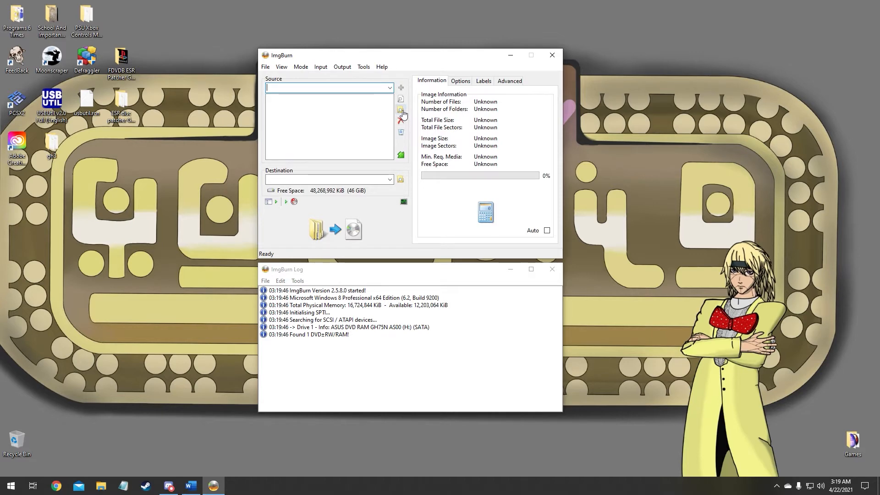
pyautogui.click(401, 109)
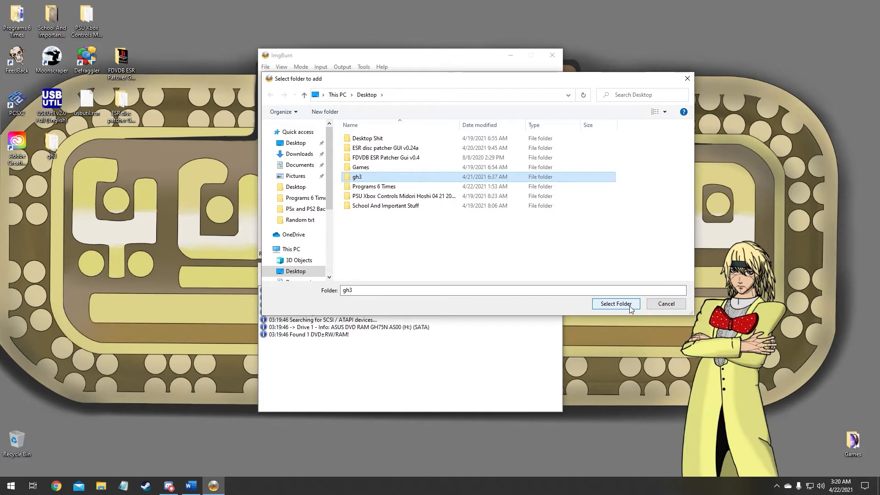
pyautogui.click(615, 304)
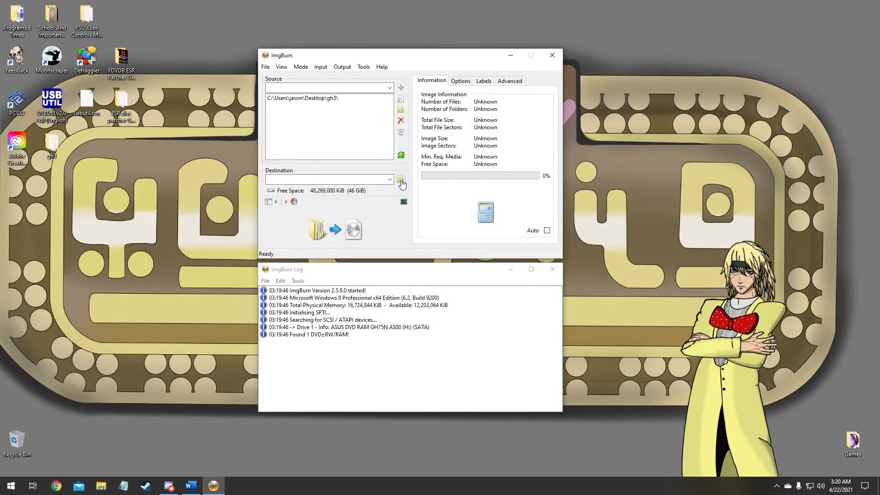
# Set the destination image to gh3again.iso on the Desktop.
pyautogui.click(401, 182)
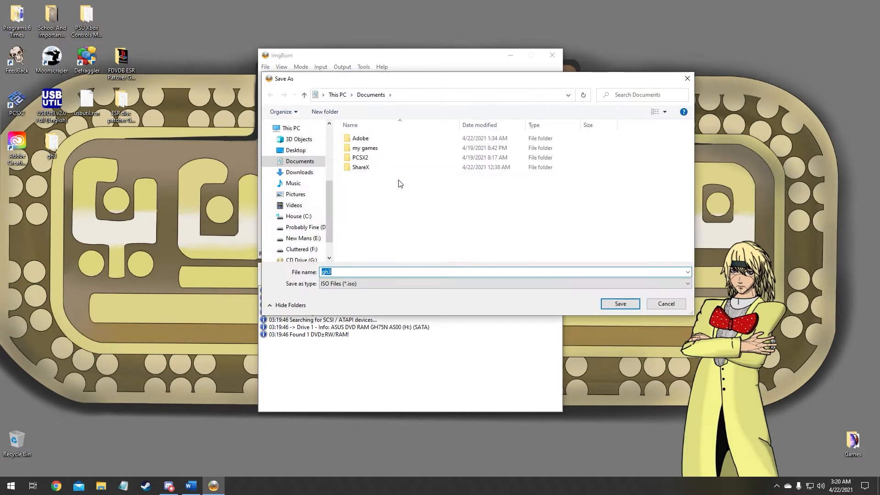
pyautogui.click(296, 150)
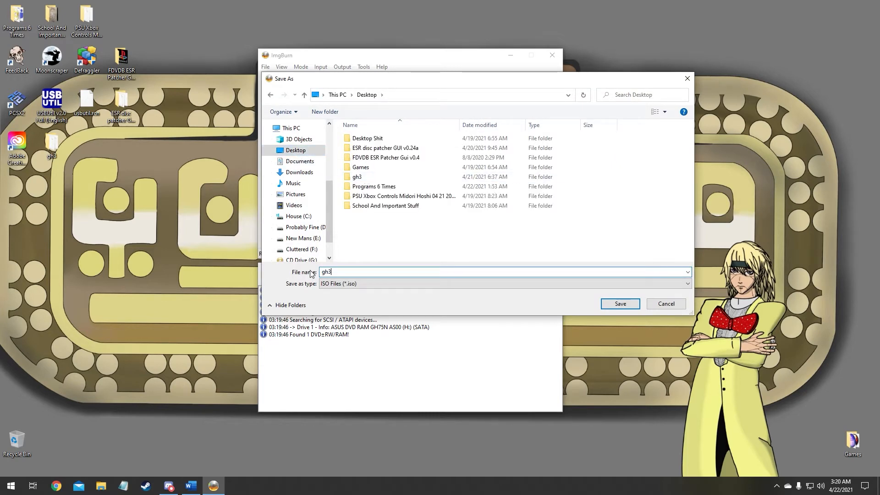
pyautogui.click(620, 303)
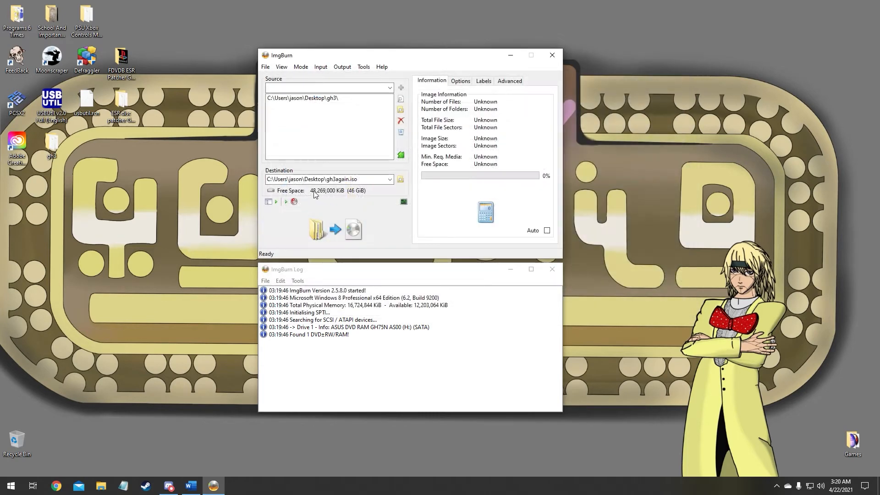
pyautogui.moveTo(331, 233)
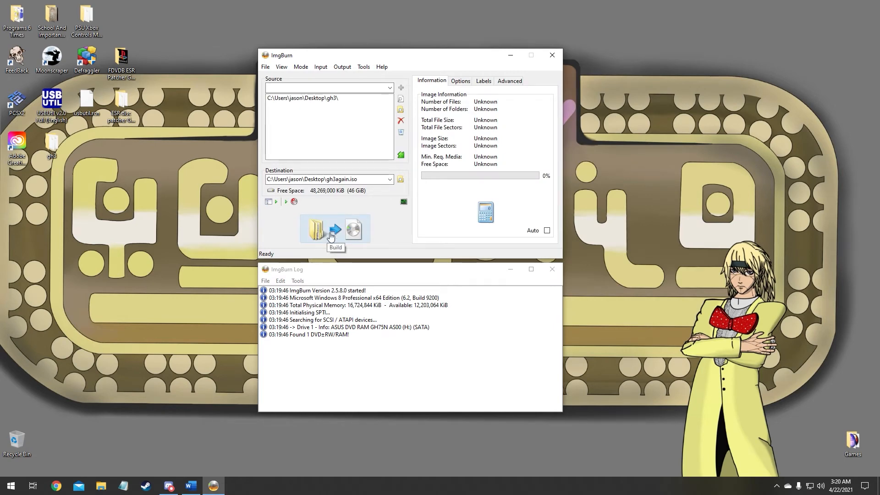
# Build gh3again.iso from only gh3's contents and acknowledge the successful build.
pyautogui.click(334, 230)
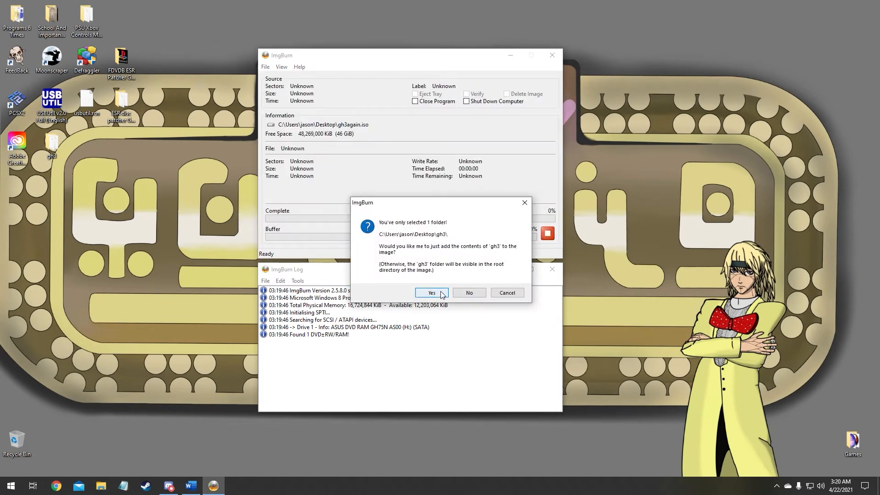
pyautogui.click(431, 293)
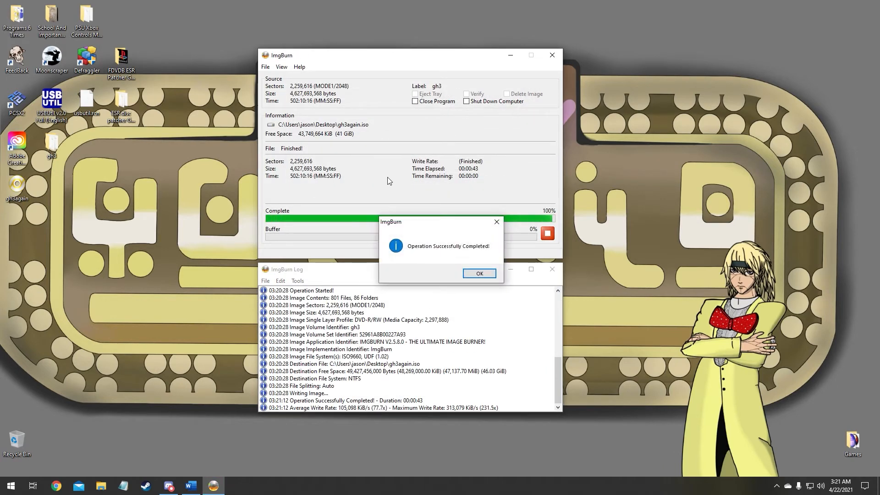
pyautogui.click(478, 273)
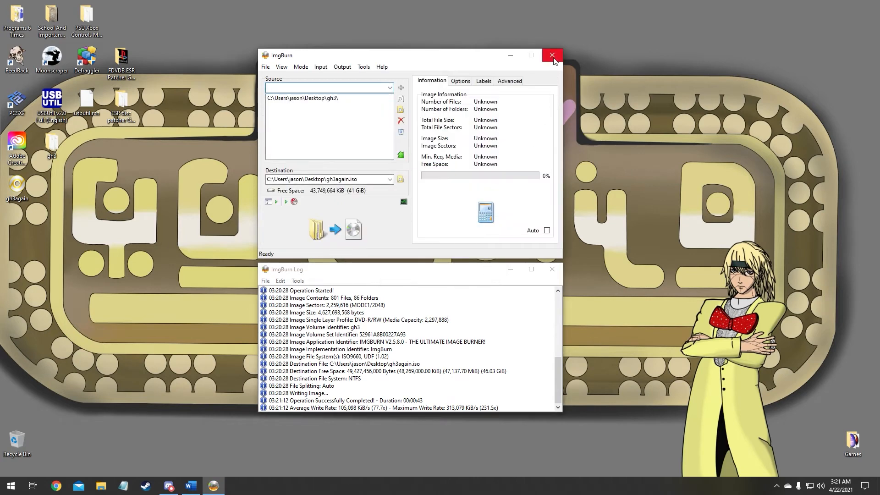
pyautogui.moveTo(52, 188)
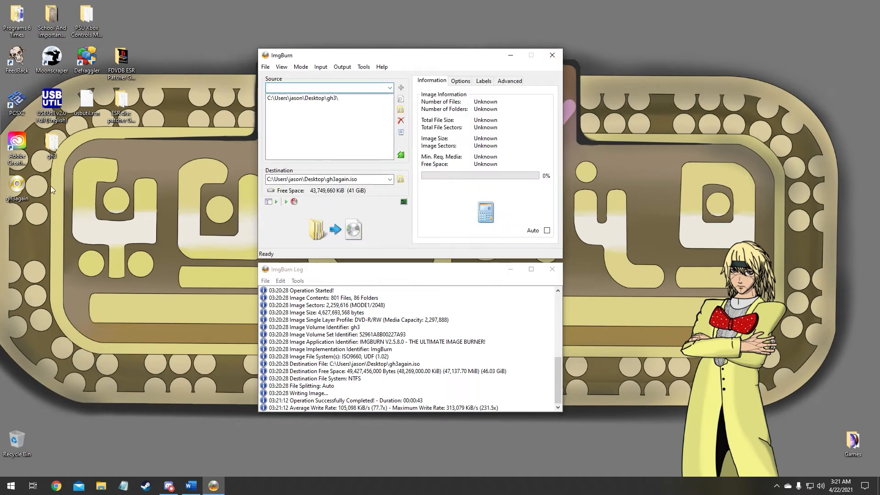
pyautogui.rightClick(17, 188)
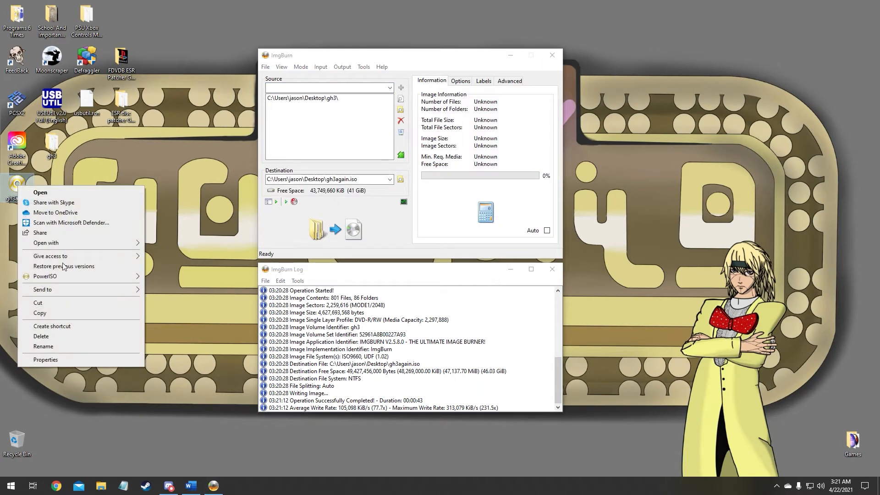
# Check gh3again.iso's properties show 4.30 GB, clear the desktop, then enter the ESR disc patcher folder.
pyautogui.click(45, 359)
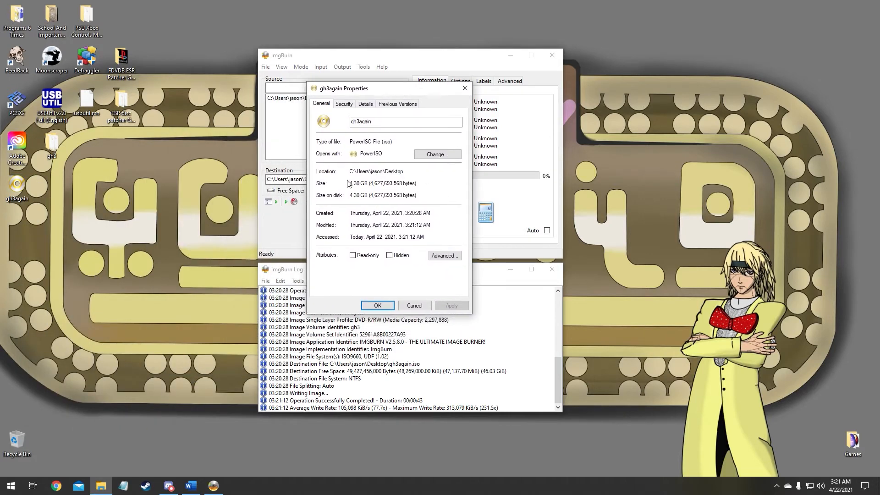
pyautogui.doubleClick(384, 183)
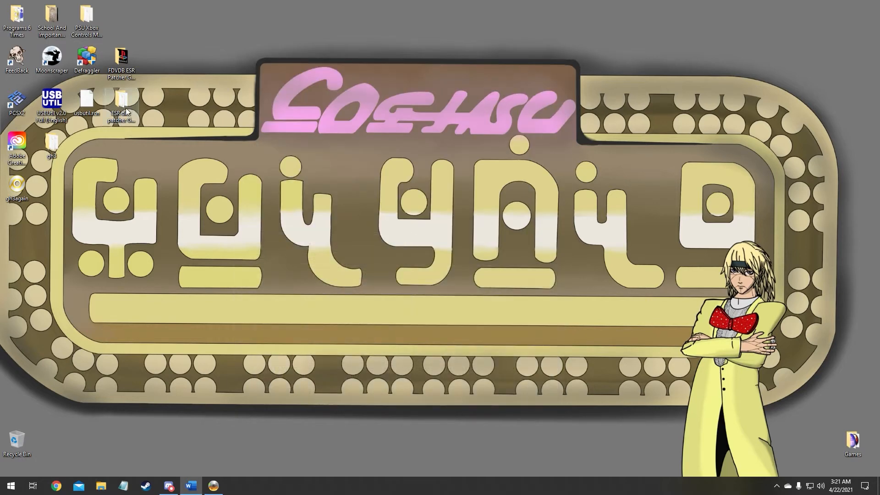
pyautogui.doubleClick(121, 103)
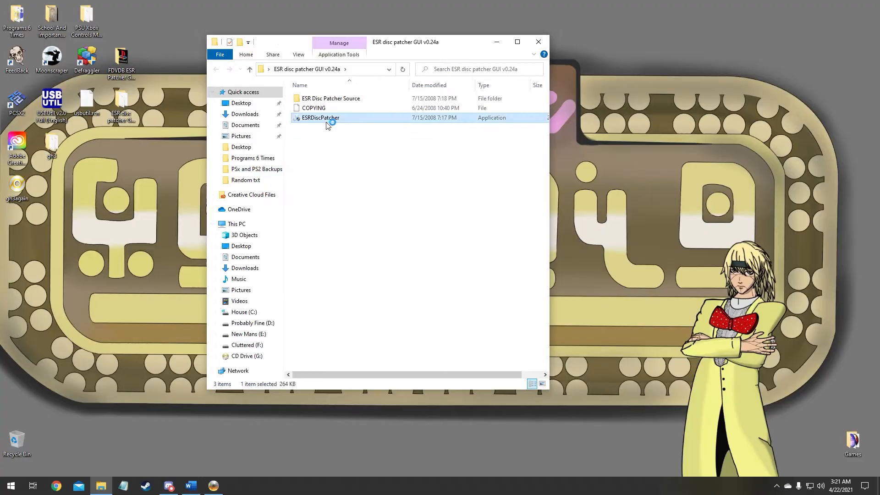
# Run ESRDiscPatcher, patch Desktop\gh3again successfully, and close the patcher.
pyautogui.doubleClick(321, 117)
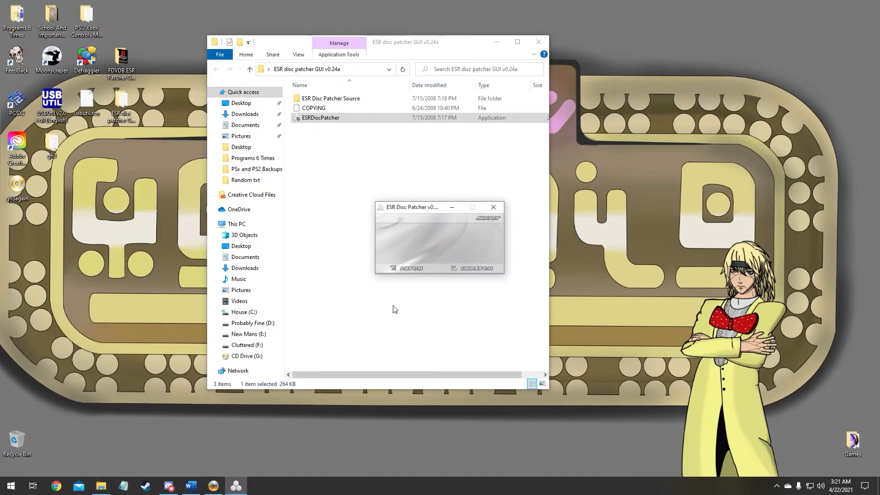
pyautogui.click(408, 268)
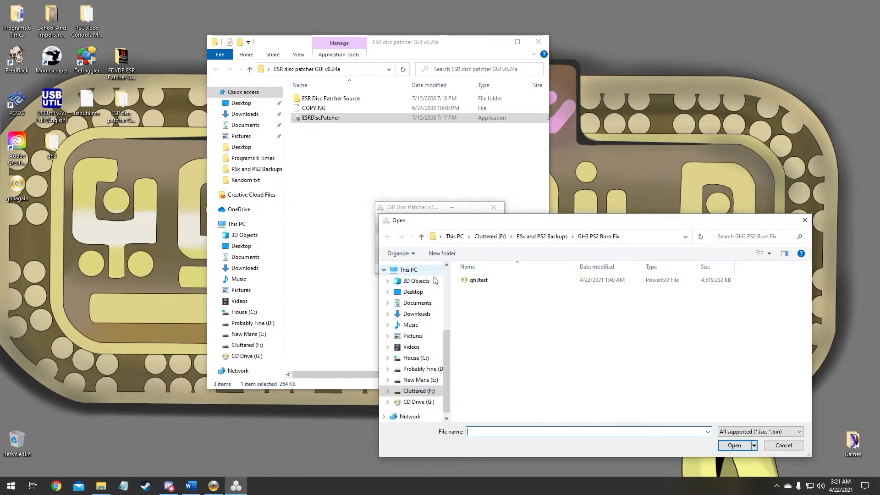
pyautogui.click(412, 291)
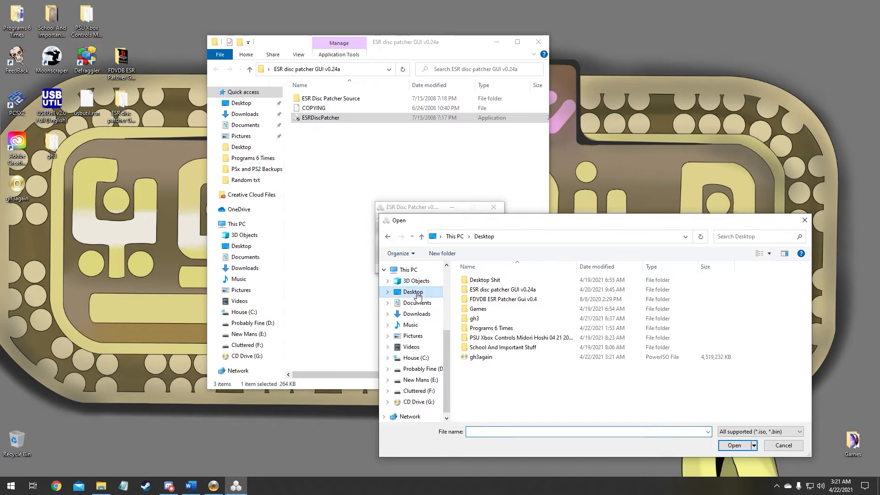
pyautogui.click(481, 357)
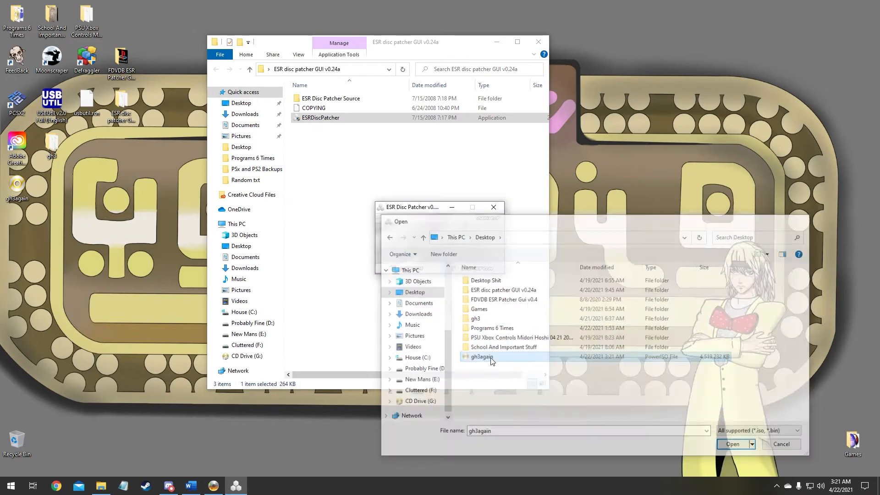
pyautogui.click(732, 444)
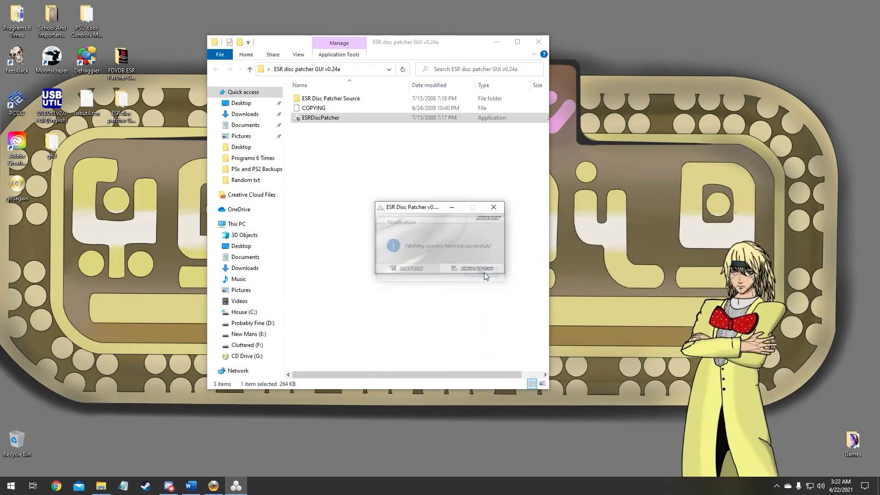
pyautogui.click(494, 207)
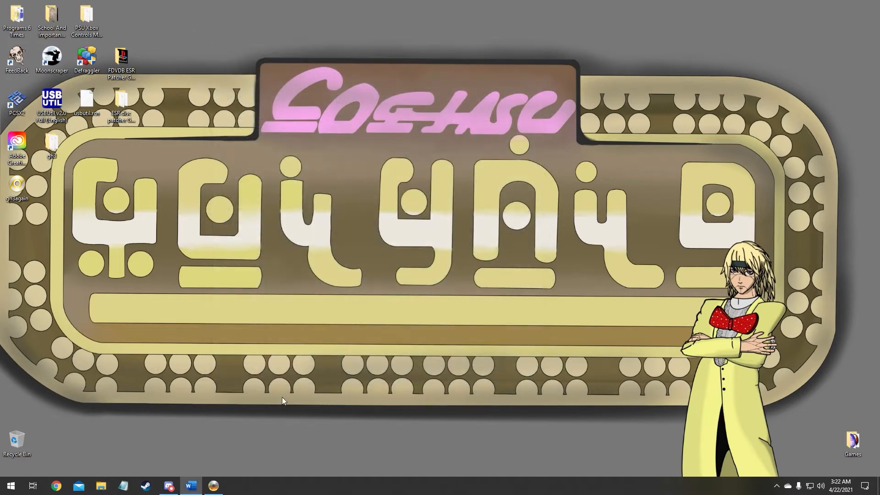
# Restore ImgBurn, switch Mode to Write, and bring up the image file picker.
pyautogui.click(212, 486)
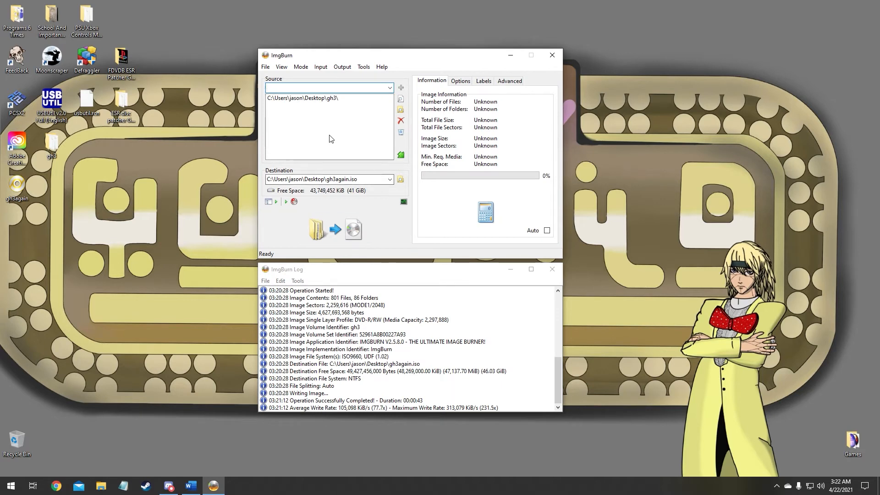
pyautogui.click(301, 66)
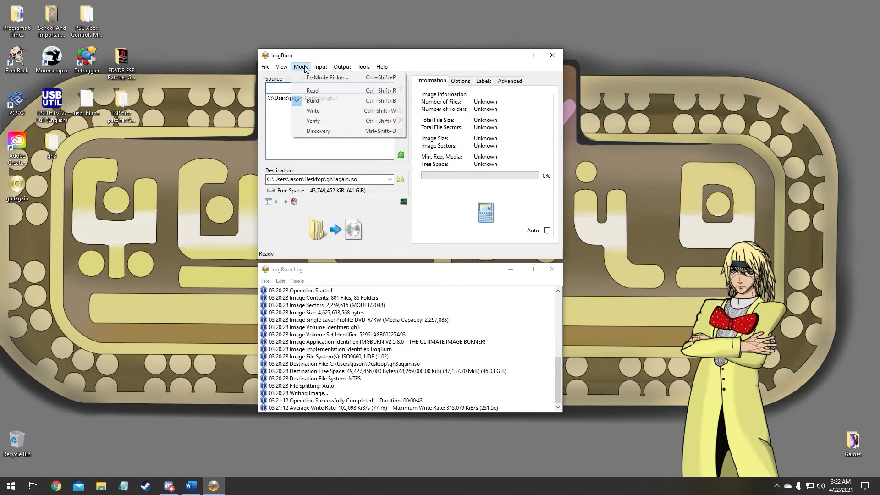
pyautogui.click(312, 111)
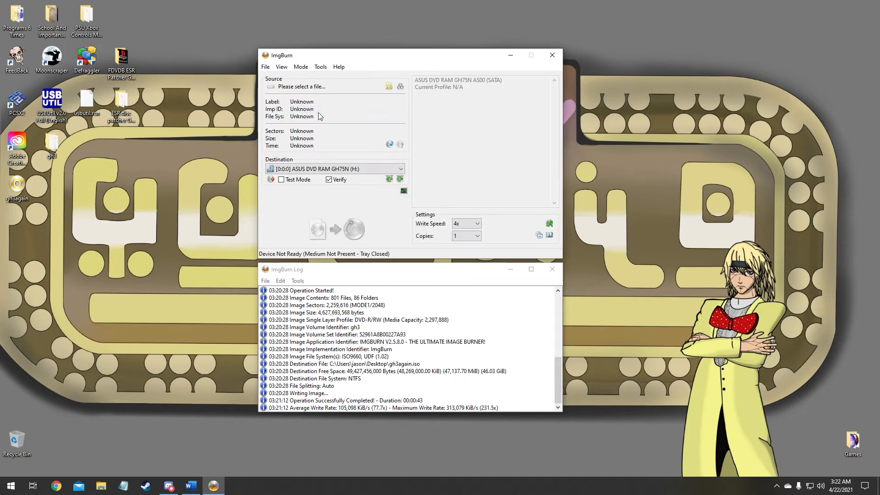
pyautogui.click(389, 86)
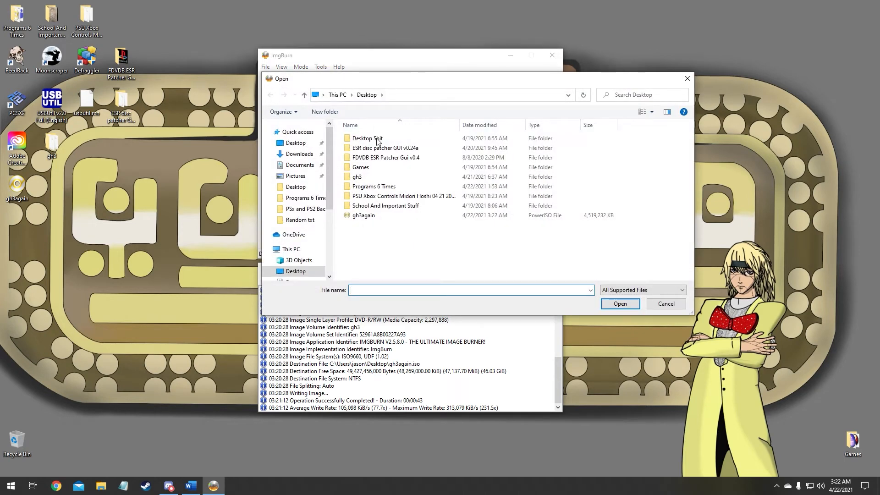